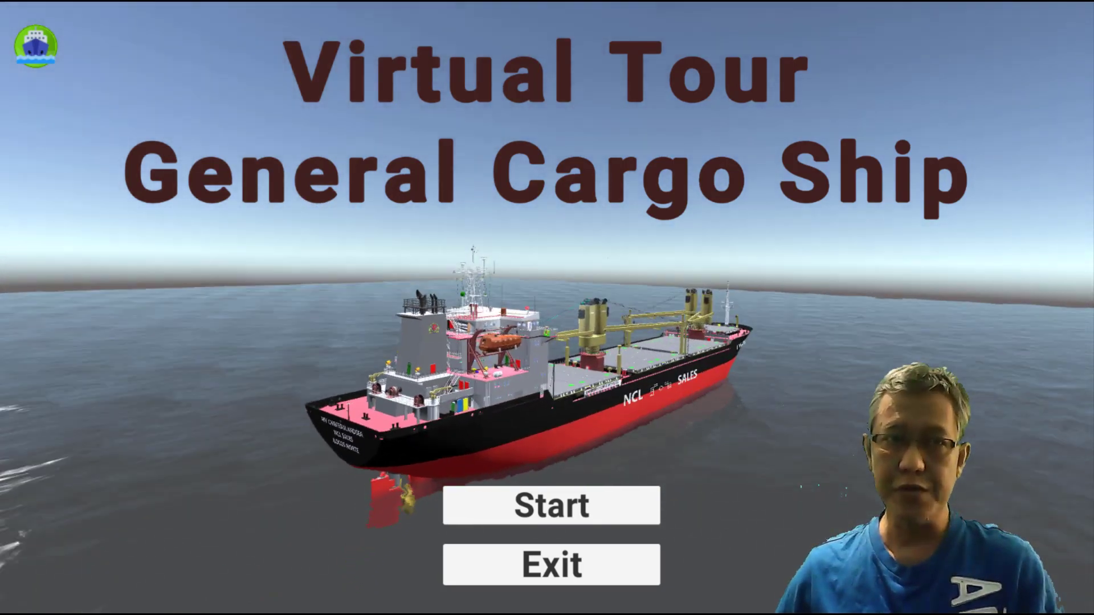
Start the tour from the title screen to enter the ship's accommodation room.
left_click(550, 506)
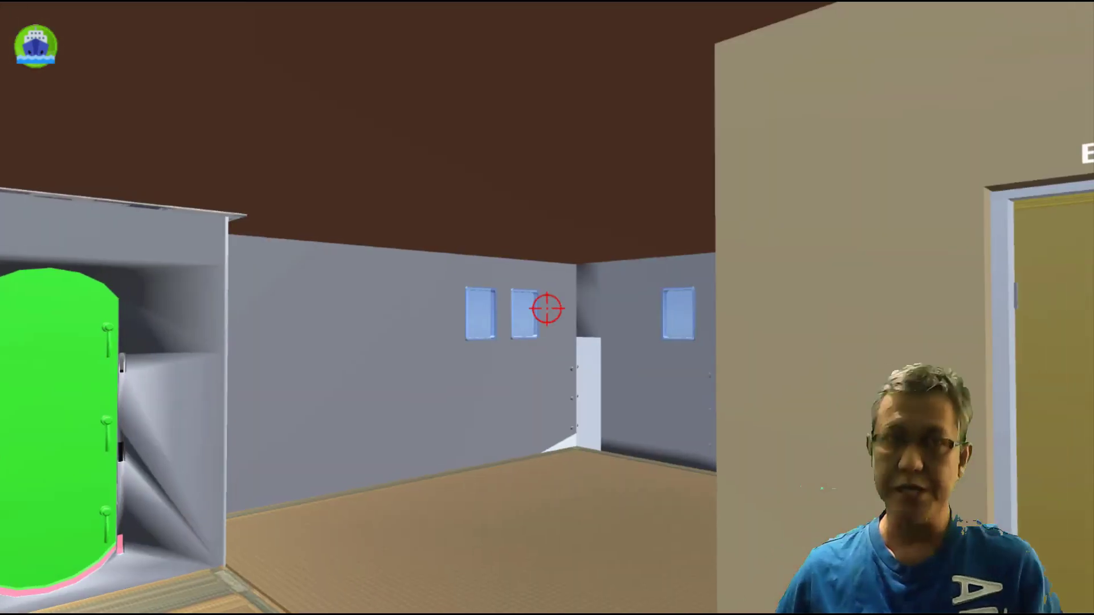
mouse_move(547, 308)
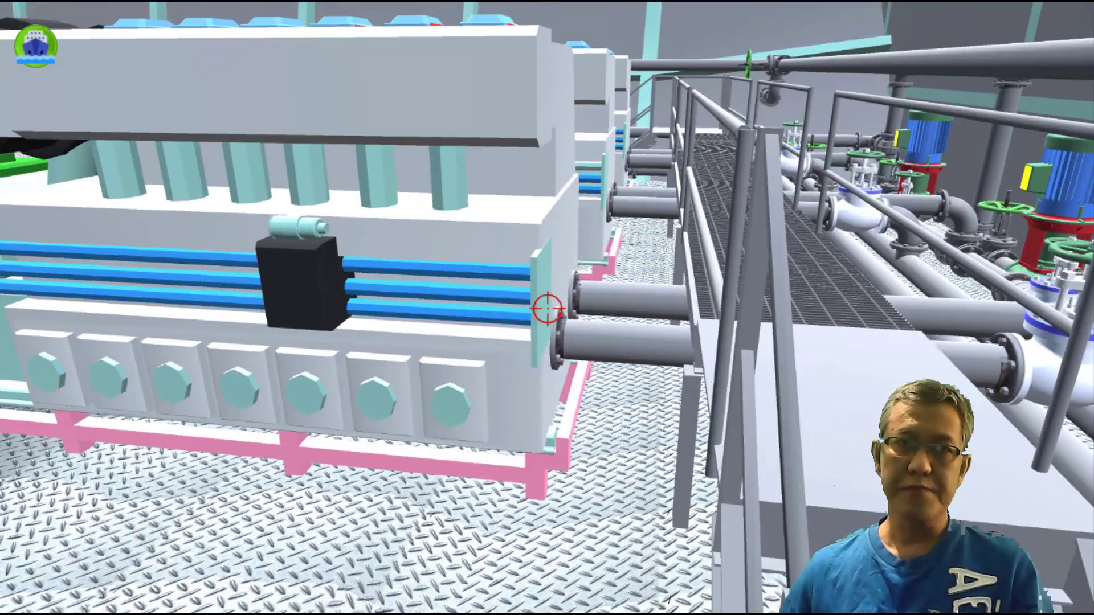
mouse_move(547, 309)
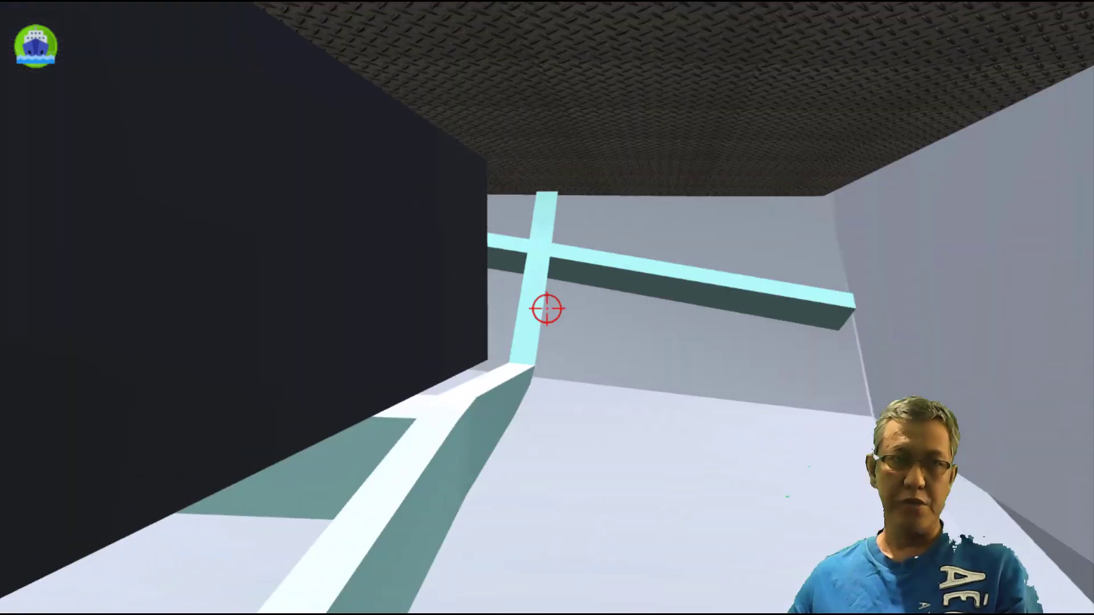
mouse_move(546, 308)
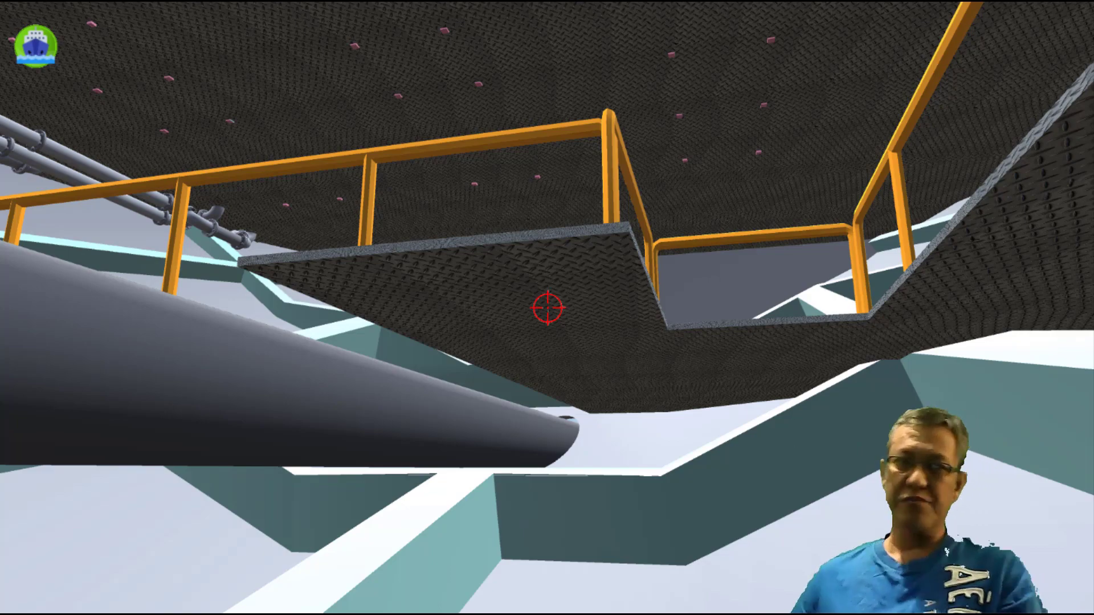
mouse_move(547, 307)
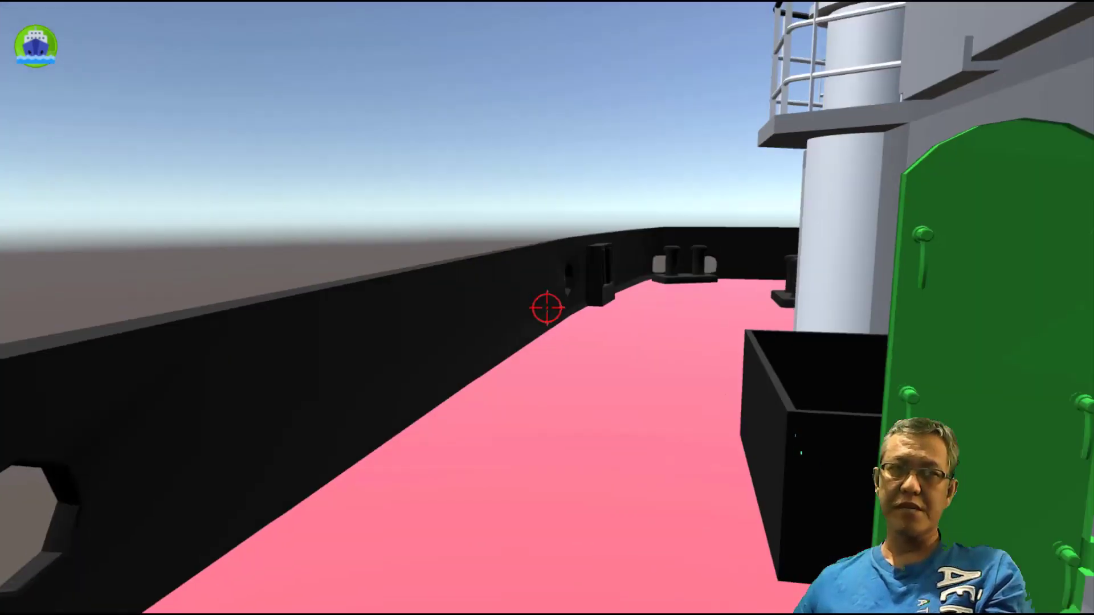
mouse_move(547, 309)
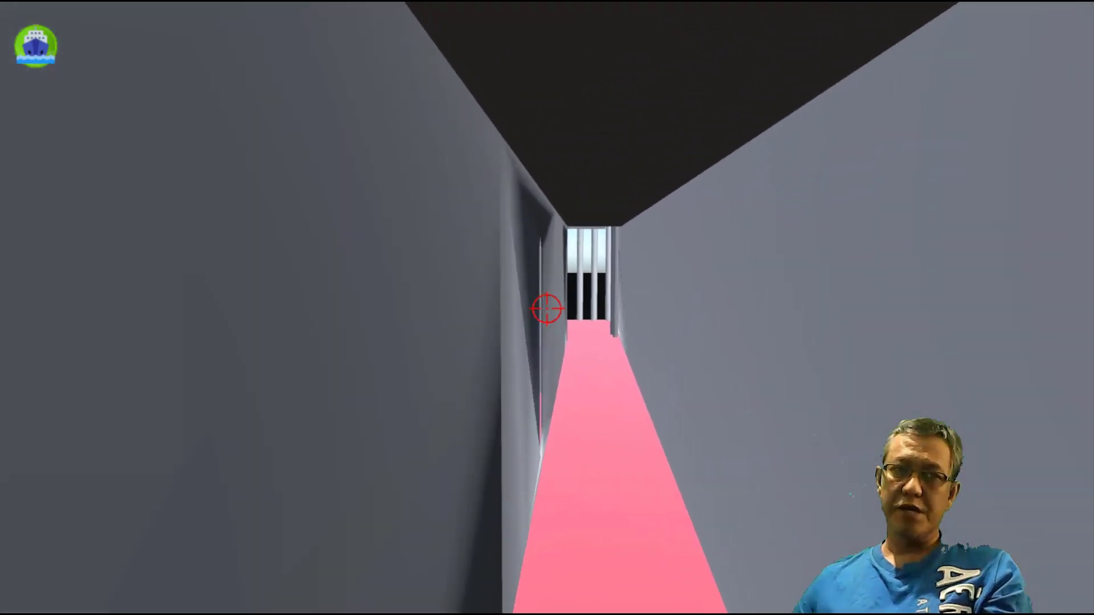
Walk forward along the pink-floored corridor toward the barred opening.
key("w")
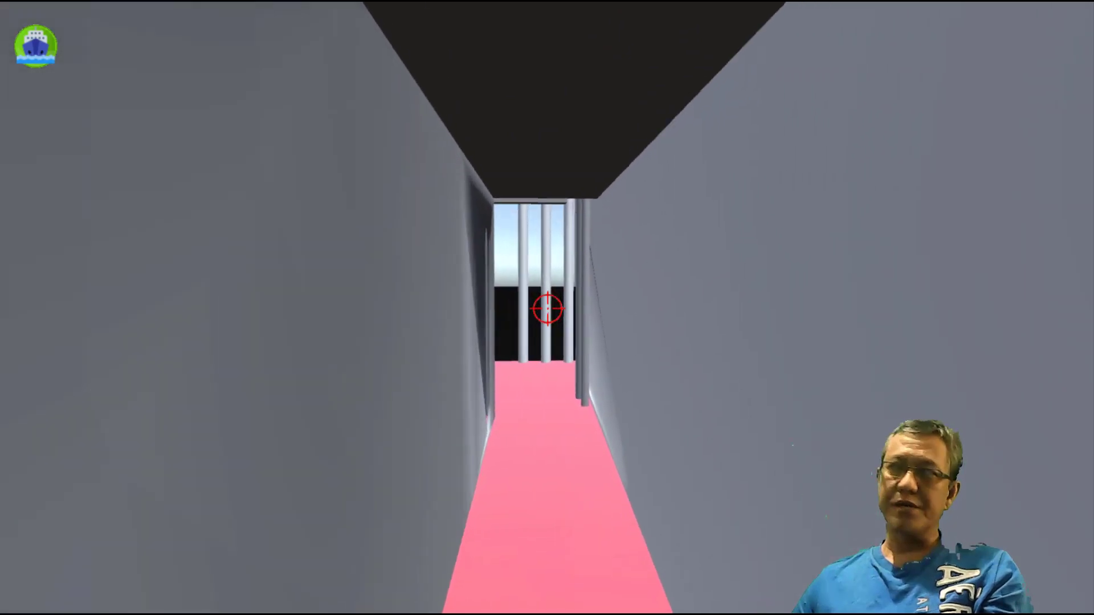